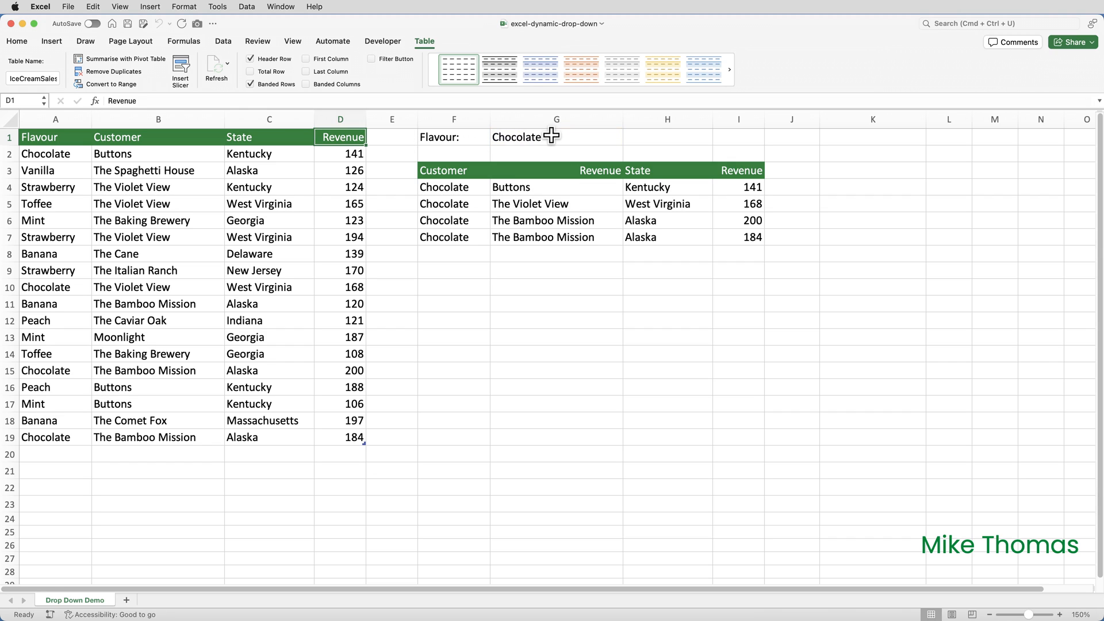
# Enter Mint in G1 so the results show the three Mint sales, then check the FILTER formula in F4.
pyautogui.write('Mint')
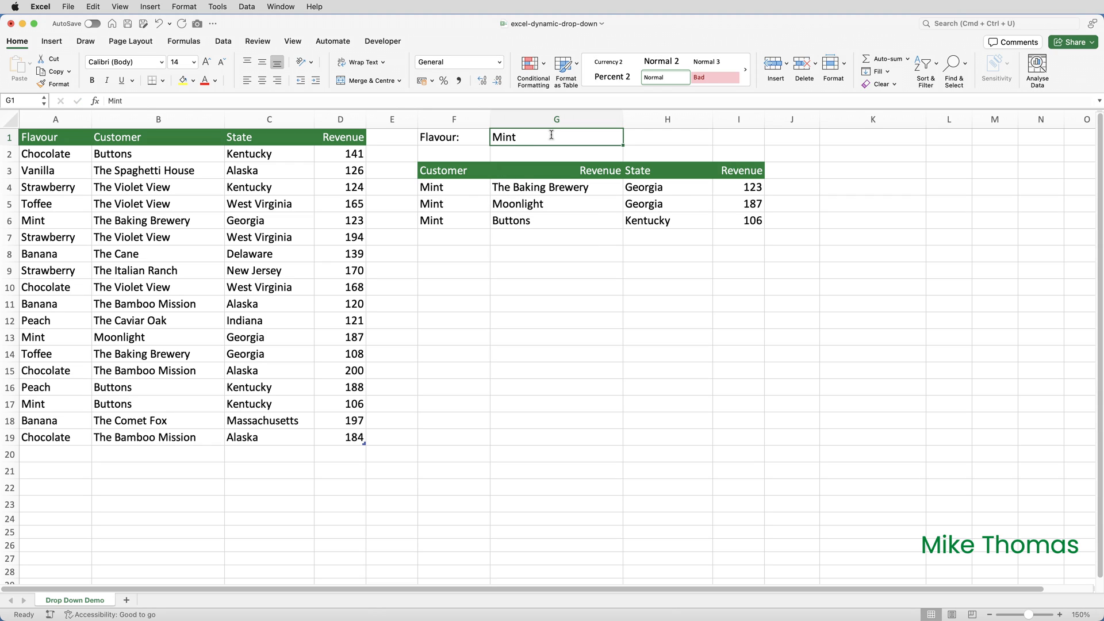
pyautogui.moveTo(512, 173)
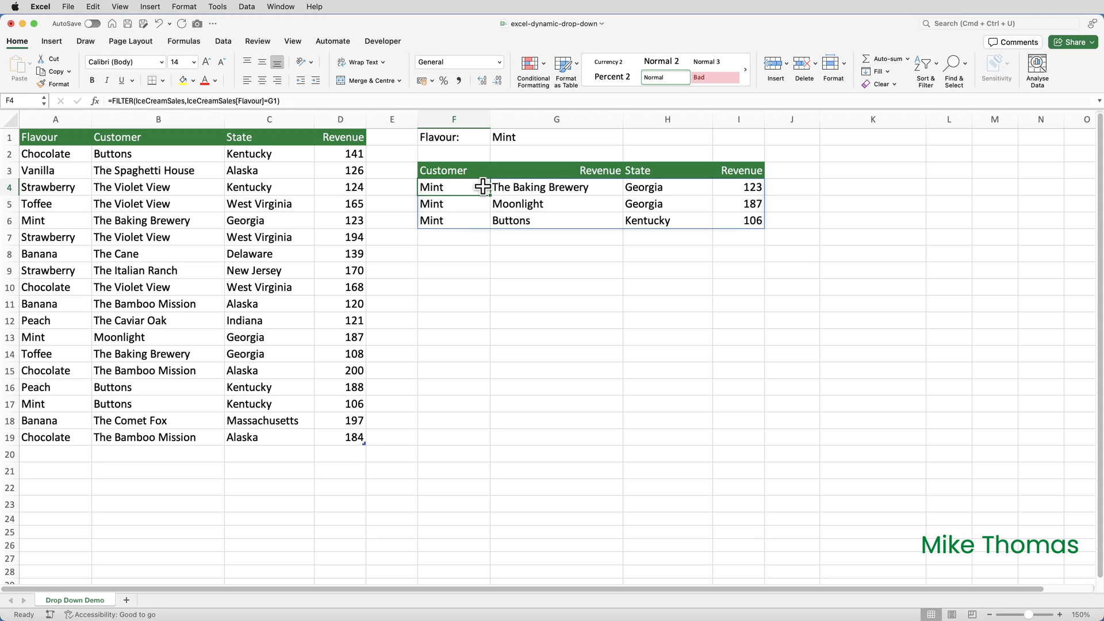
pyautogui.click(873, 135)
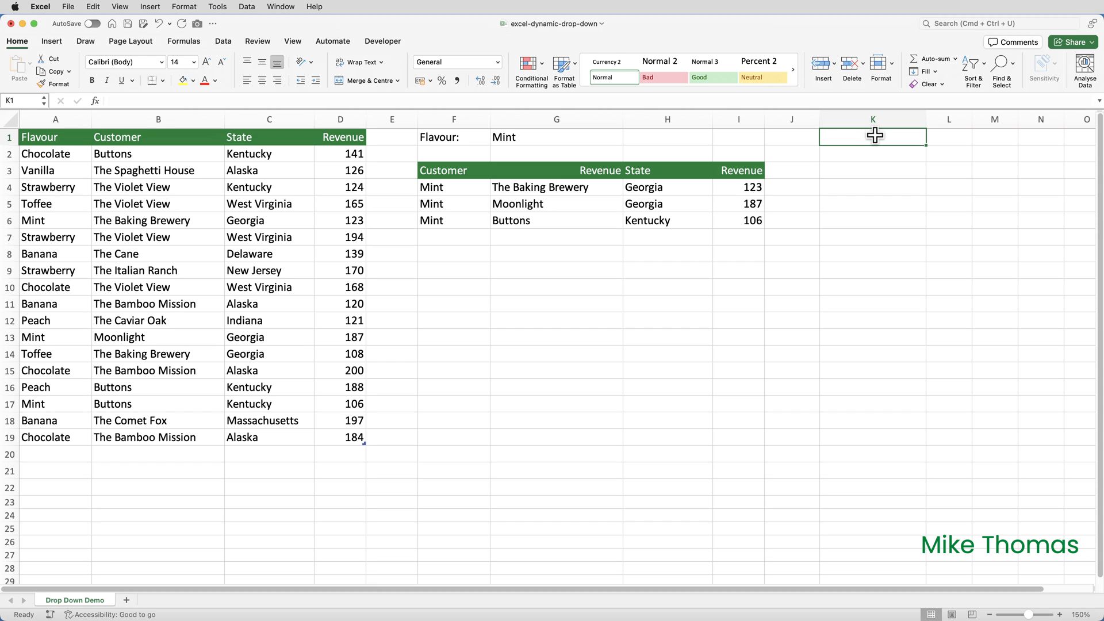
# Enter =UNIQUE(IceCreamSales[Flavour]) in K1 to spill the seven distinct flavours.
pyautogui.write('=UNIQUE(')
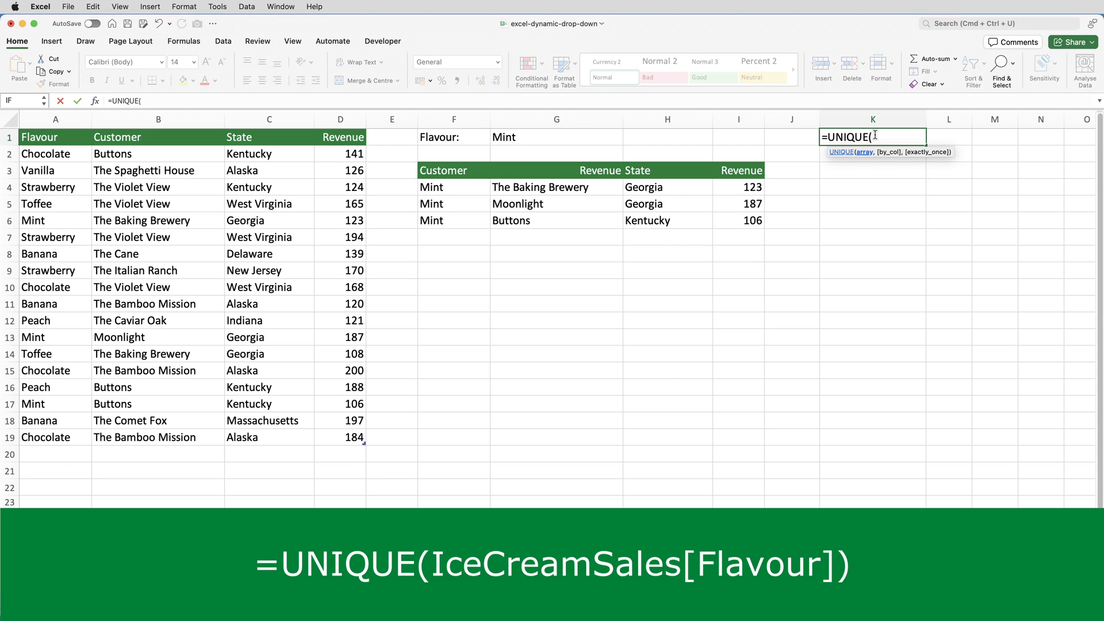
pyautogui.write('I')
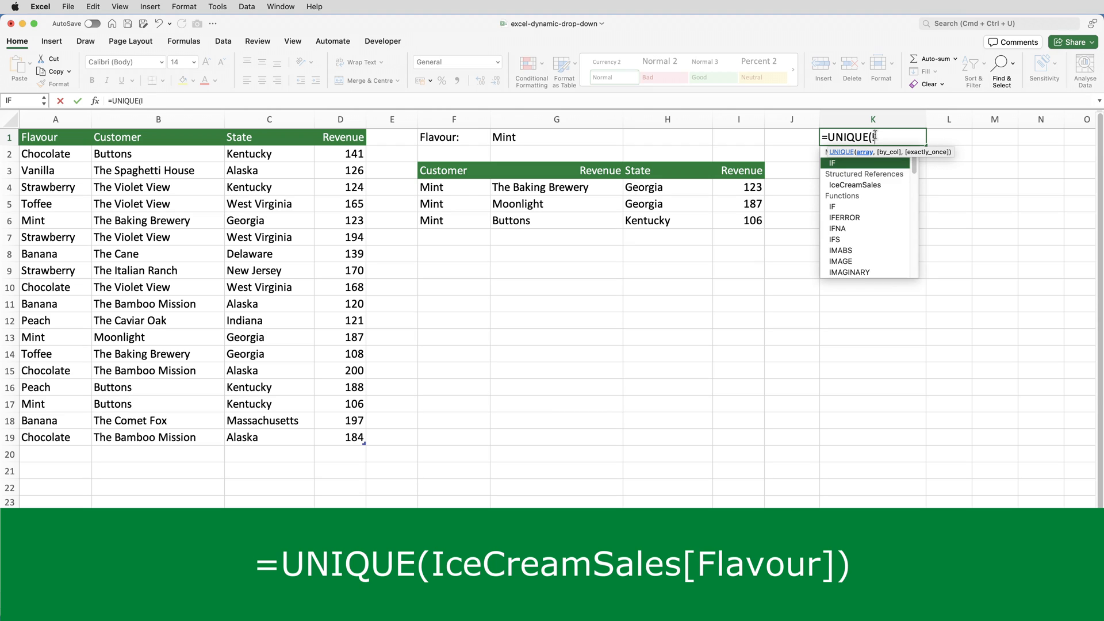
pyautogui.write('Ce')
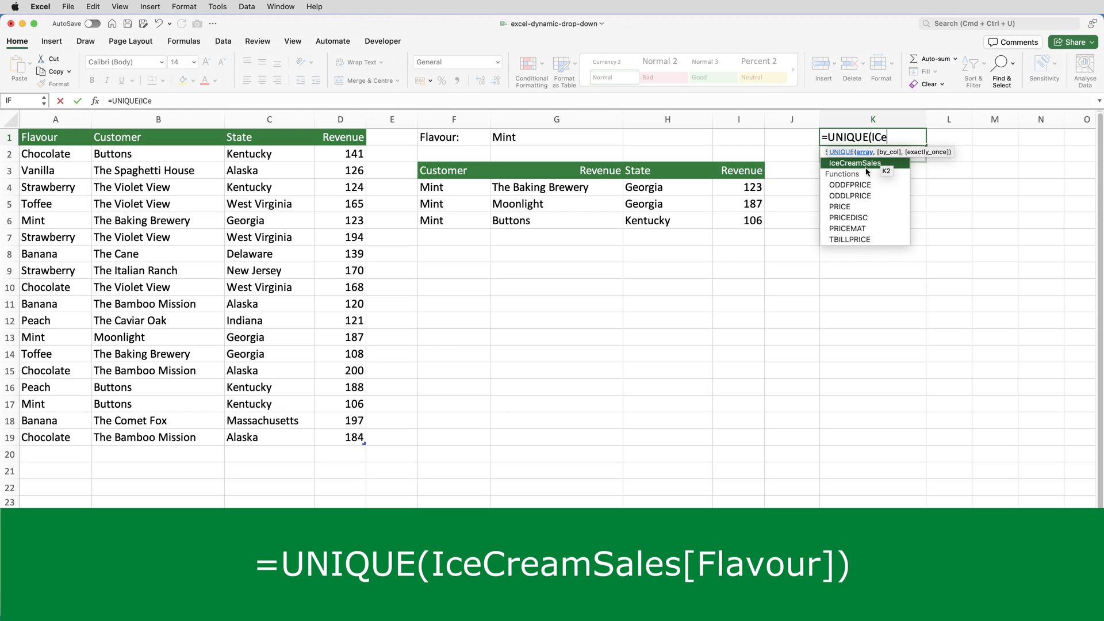
pyautogui.click(855, 162)
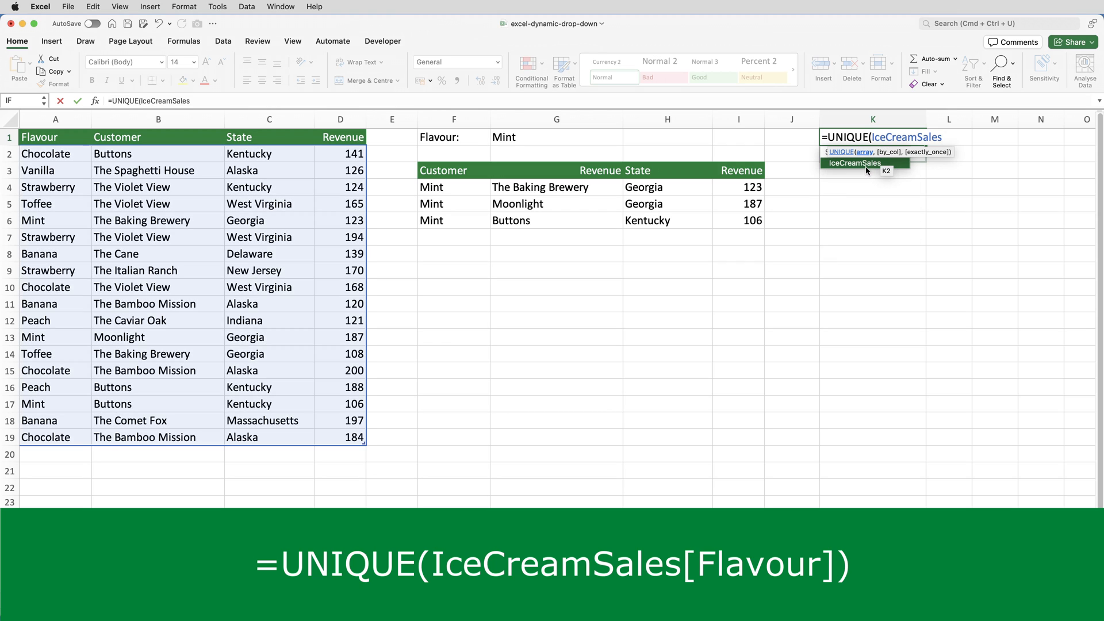
pyautogui.write('[')
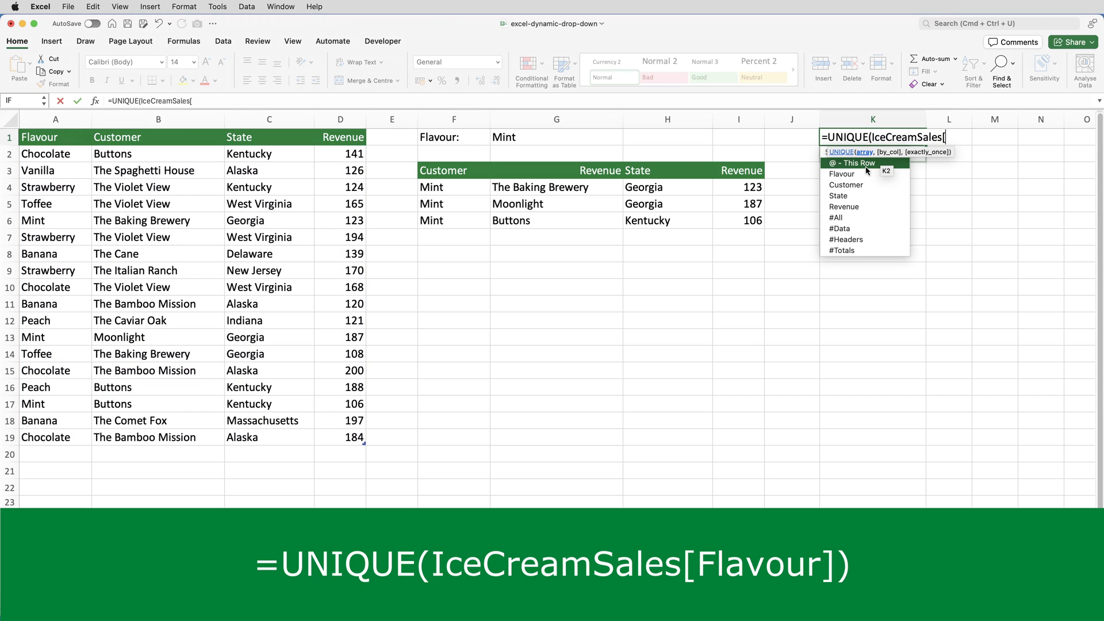
pyautogui.moveTo(868, 171)
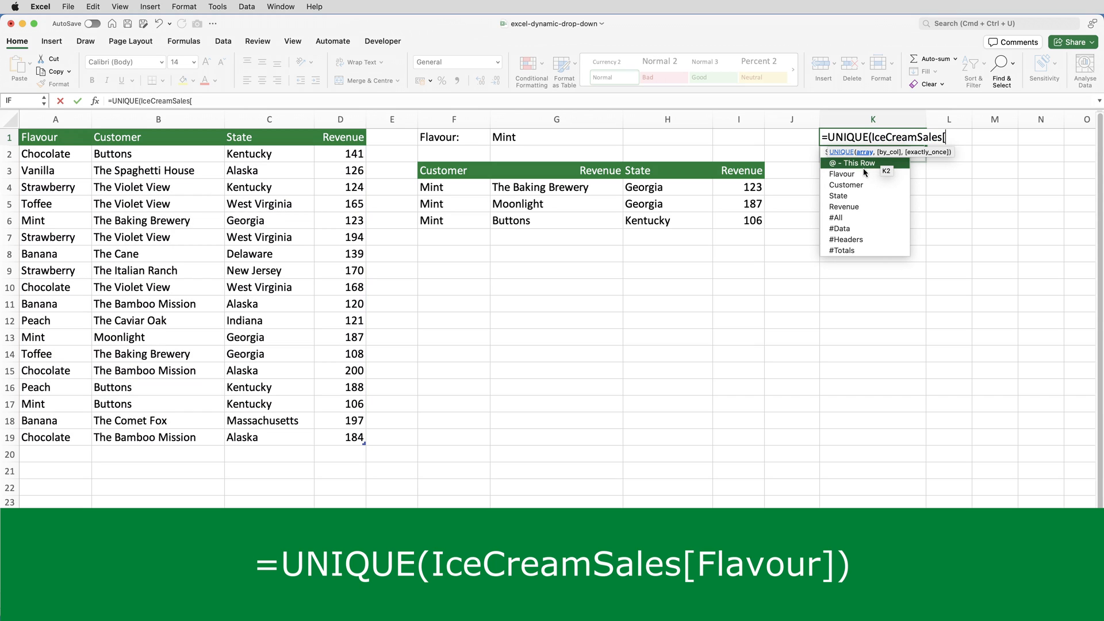
pyautogui.click(842, 174)
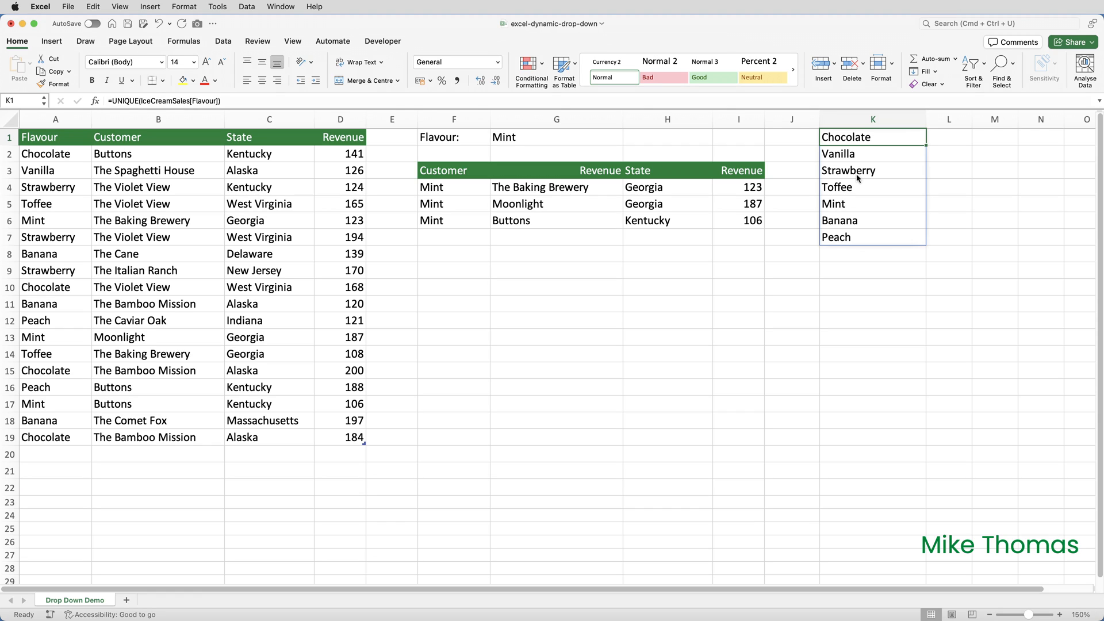
pyautogui.moveTo(859, 158)
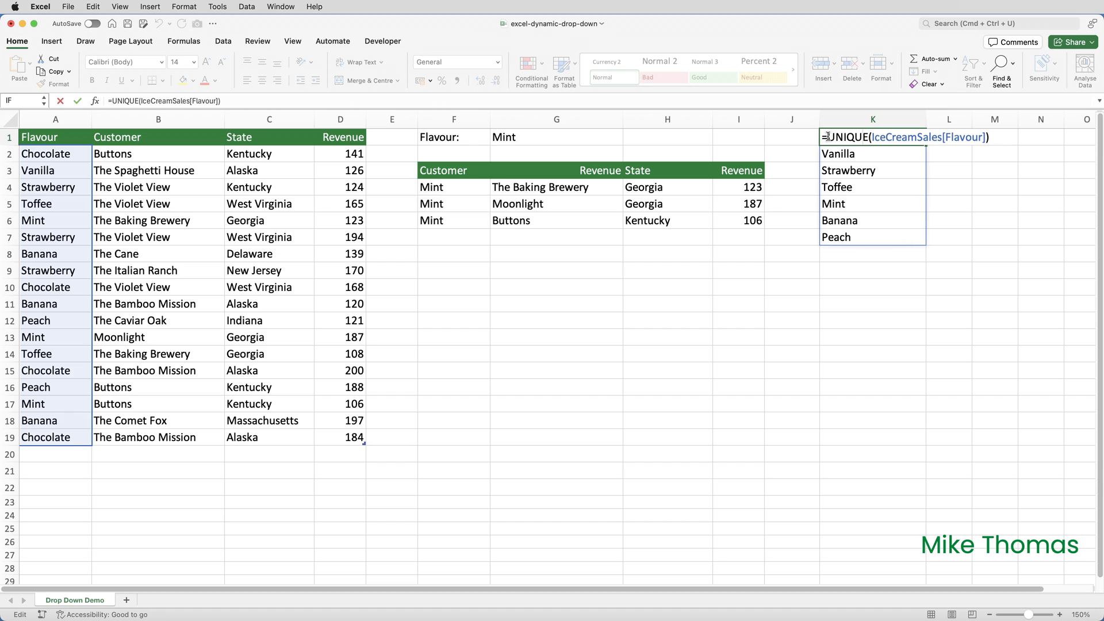
# Wrap K1 in SORT so the unique flavours spill alphabetically, Banana to Vanilla.
pyautogui.write('SORT(')
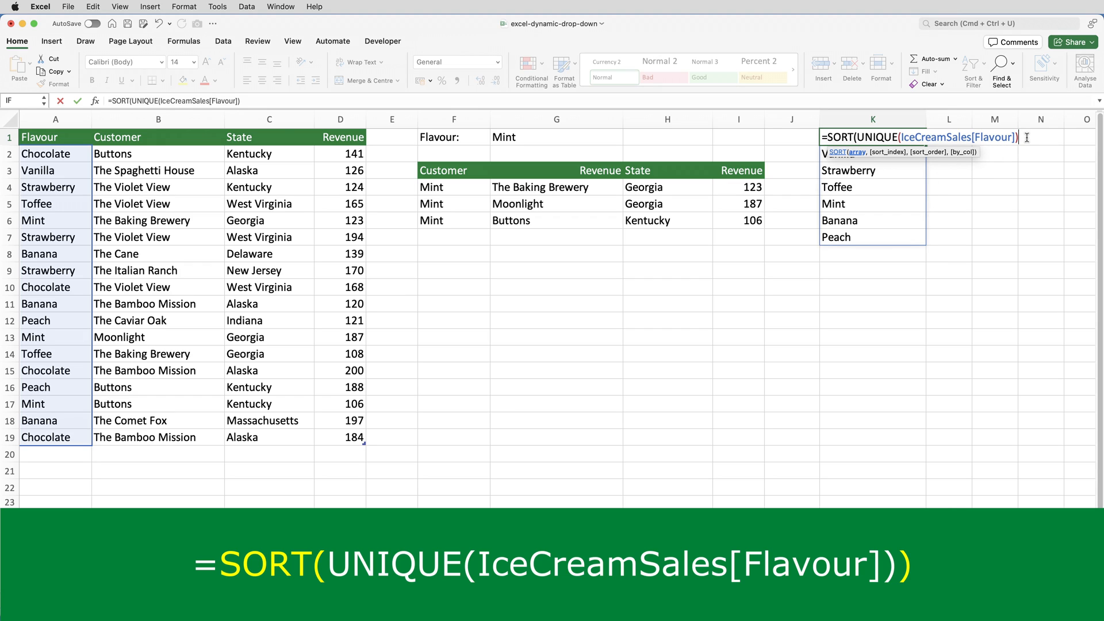
pyautogui.write(')')
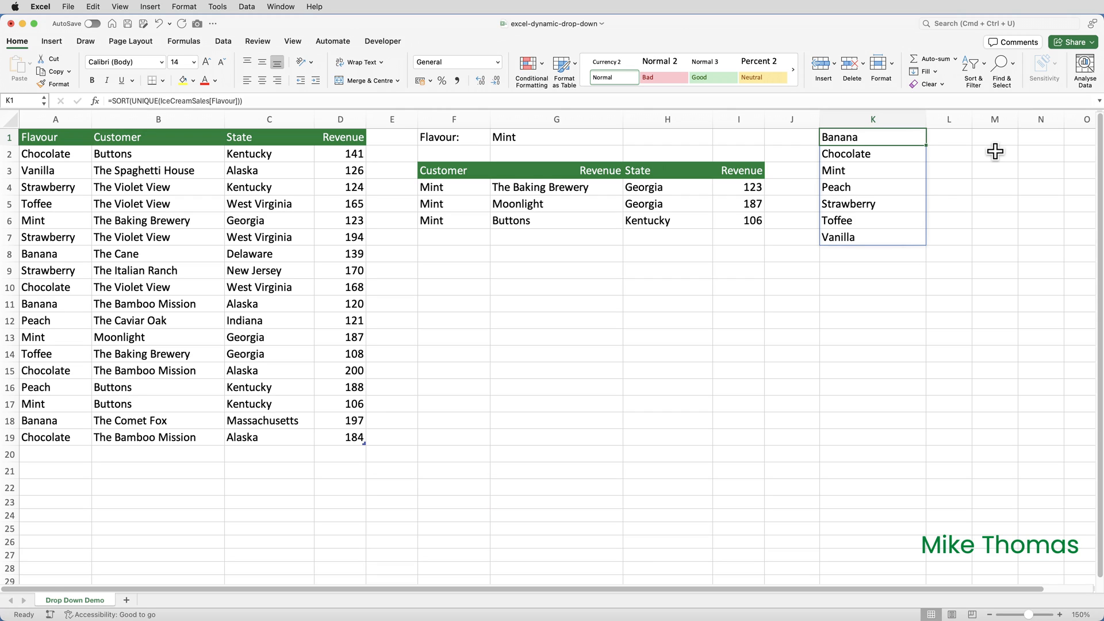
pyautogui.moveTo(952, 157)
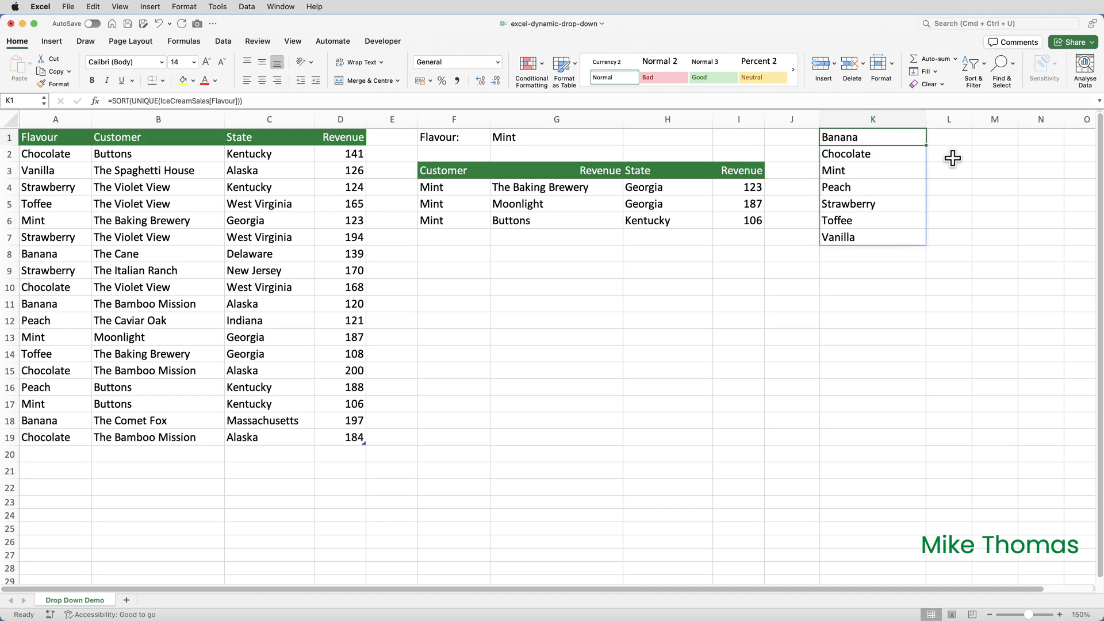
# Add Peach and Orange rows under the table so Orange joins the list, then clear G1.
pyautogui.click(56, 453)
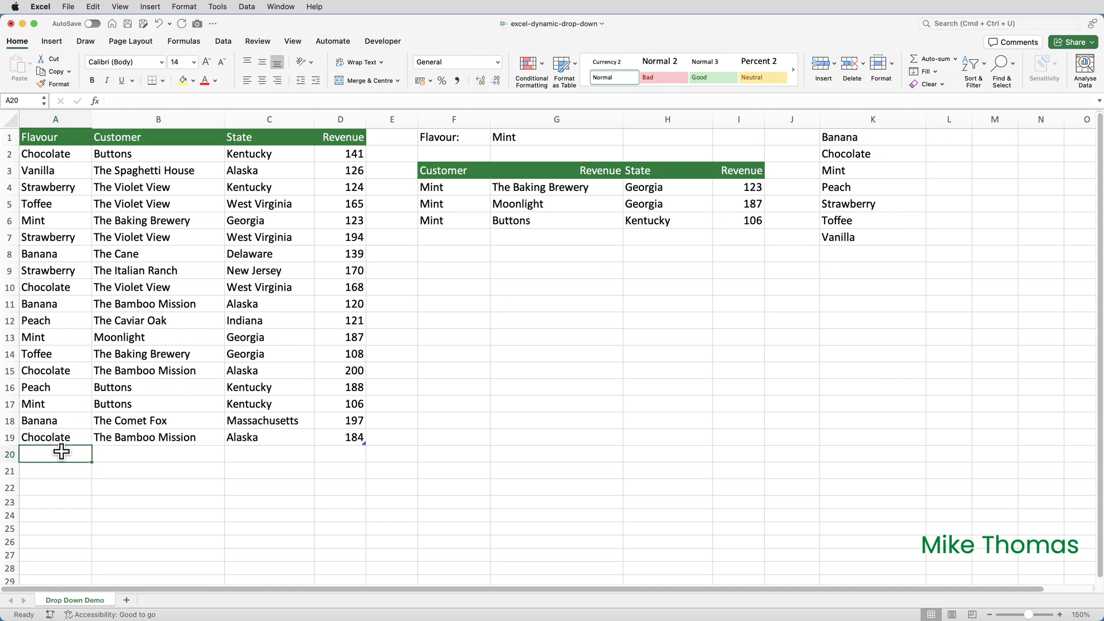
pyautogui.write('Peach')
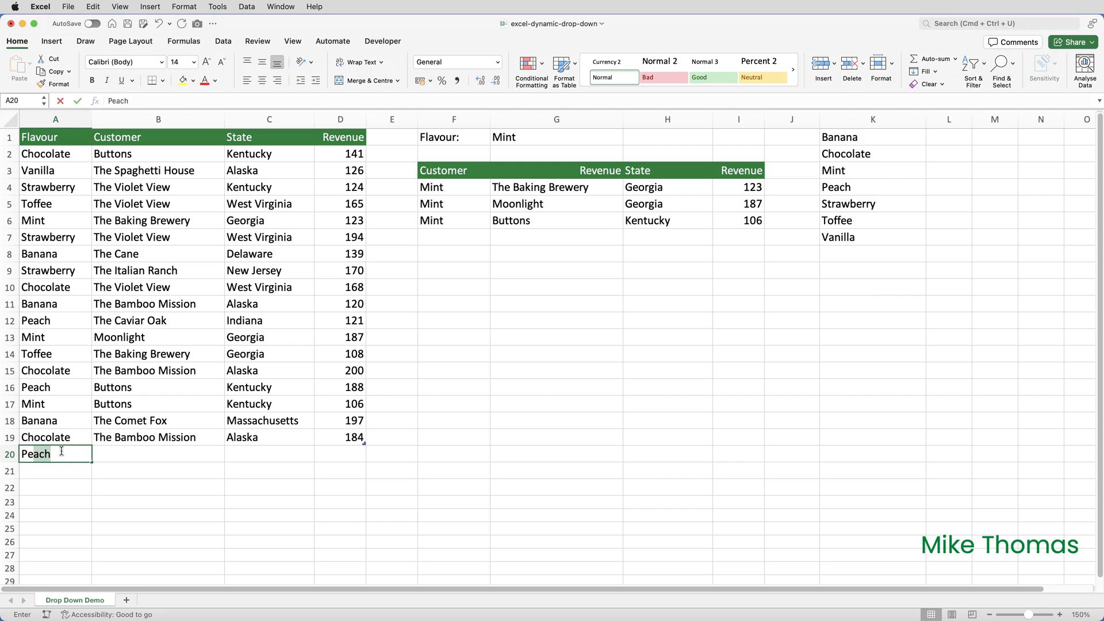
pyautogui.press('Return')
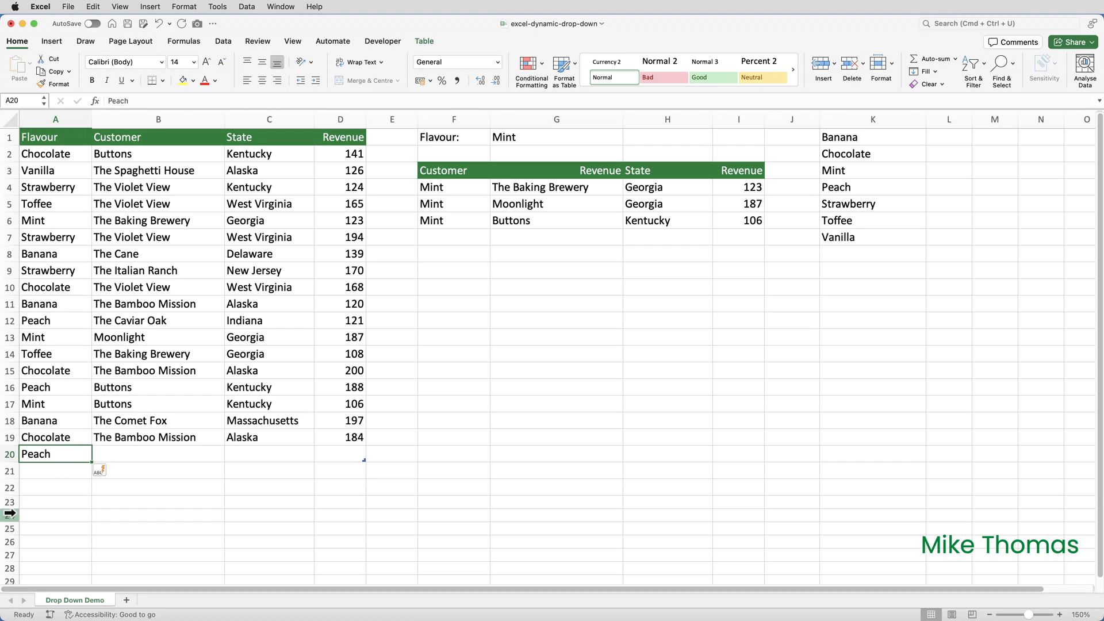
pyautogui.write('Orange')
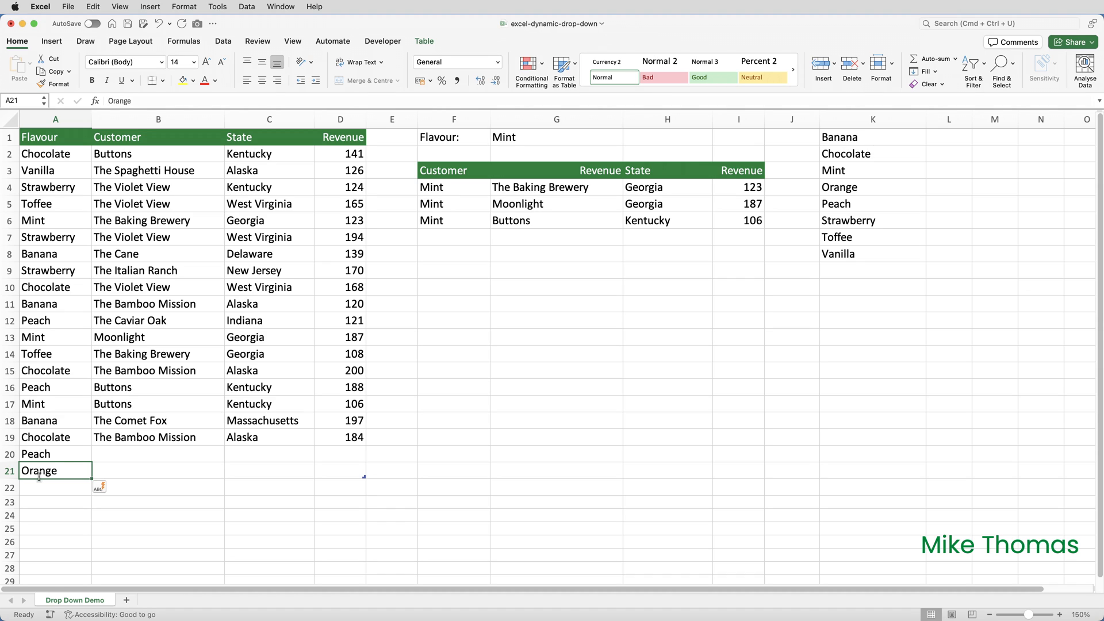
pyautogui.click(556, 136)
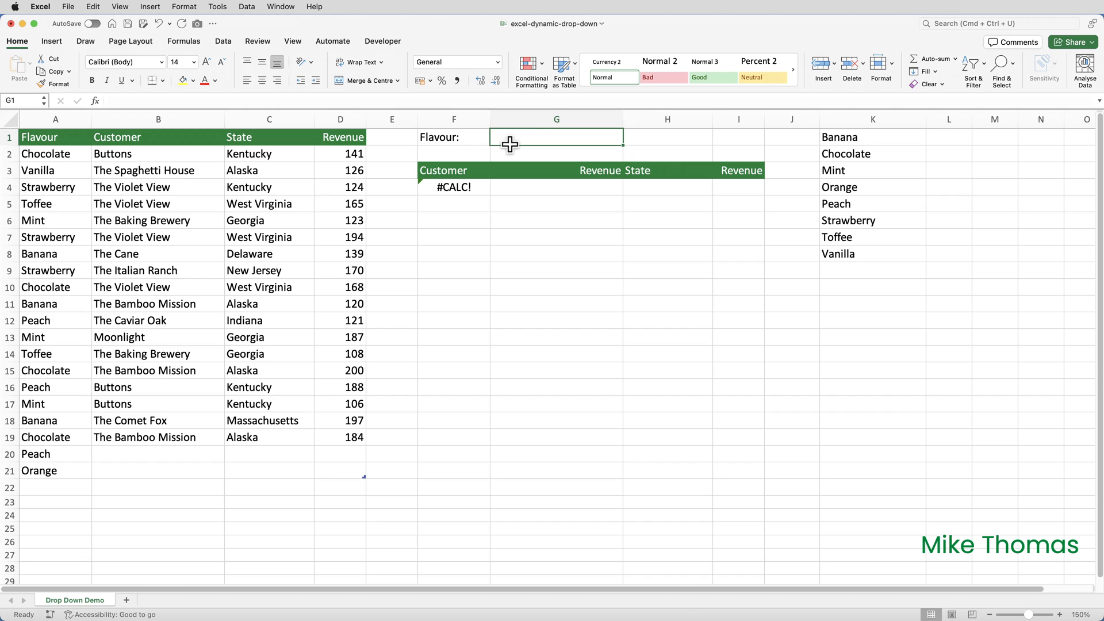
# Give G1 a List data validation with source =$K$1# pointing at the spilled flavours.
pyautogui.click(223, 42)
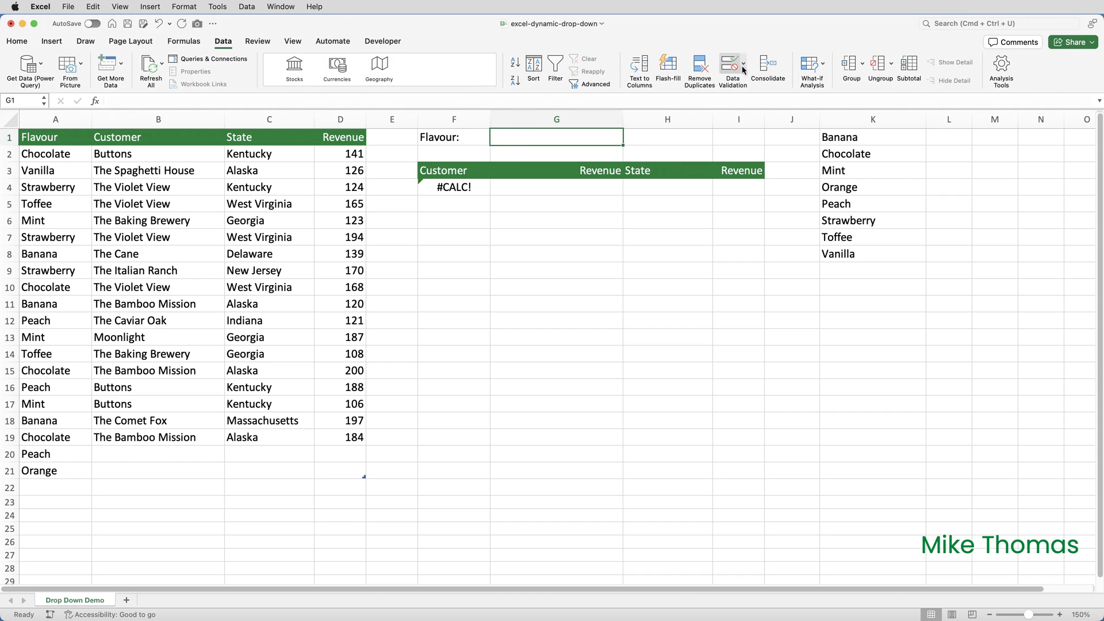
pyautogui.click(732, 67)
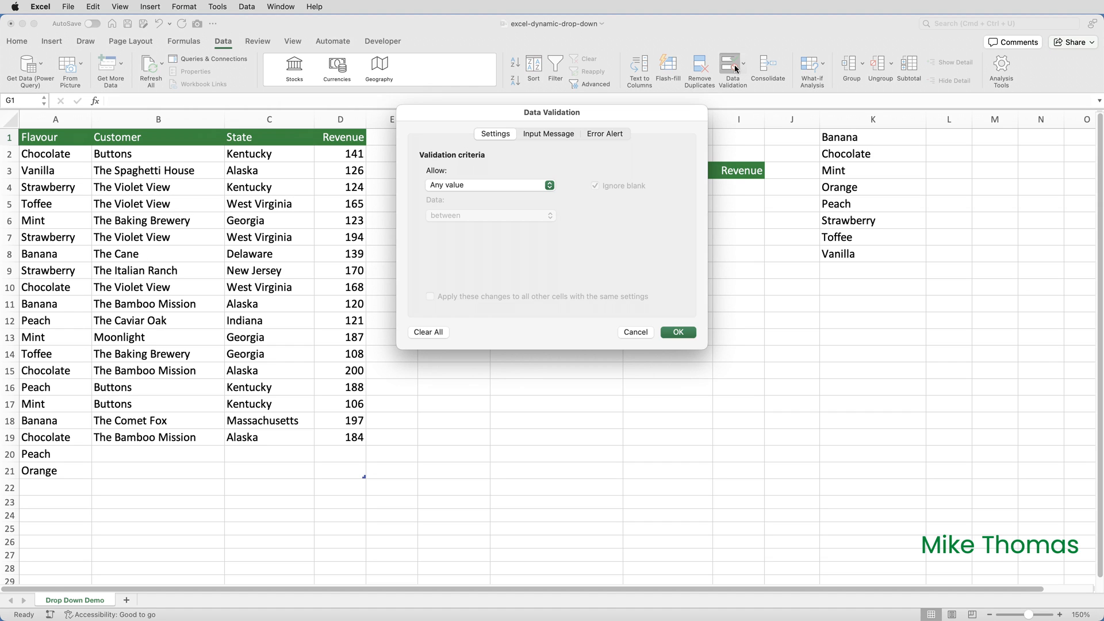
pyautogui.moveTo(545, 185)
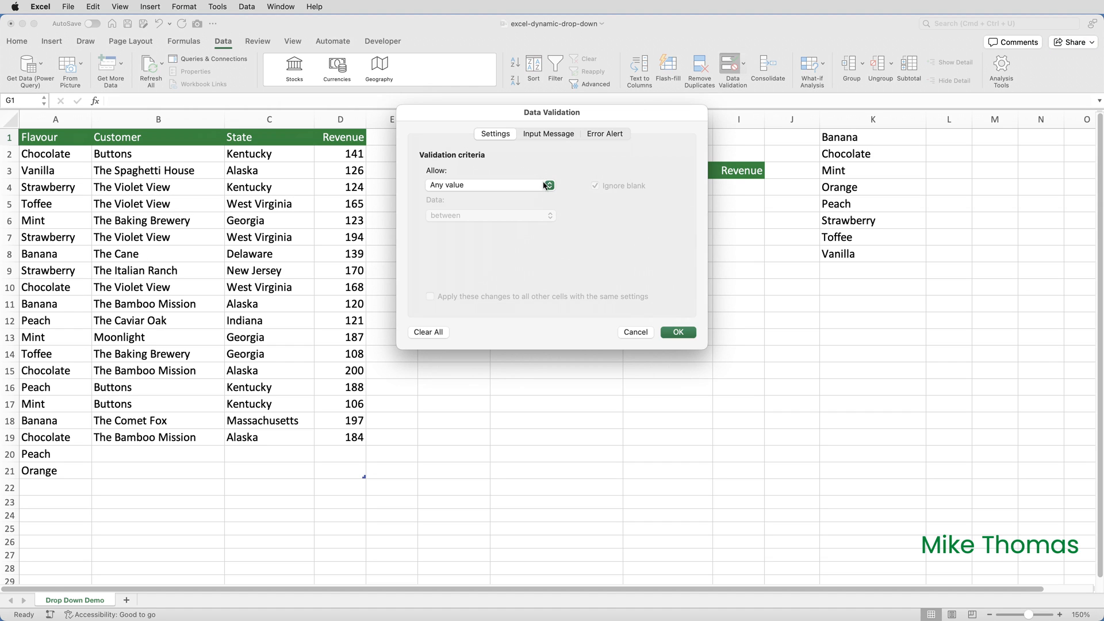
pyautogui.click(485, 184)
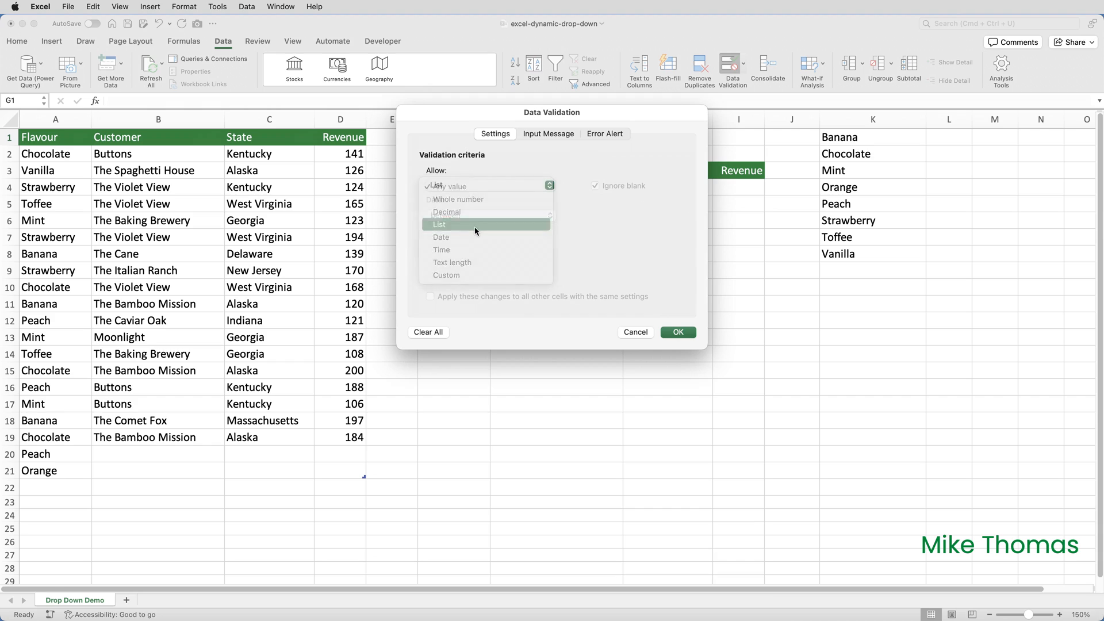
pyautogui.click(439, 225)
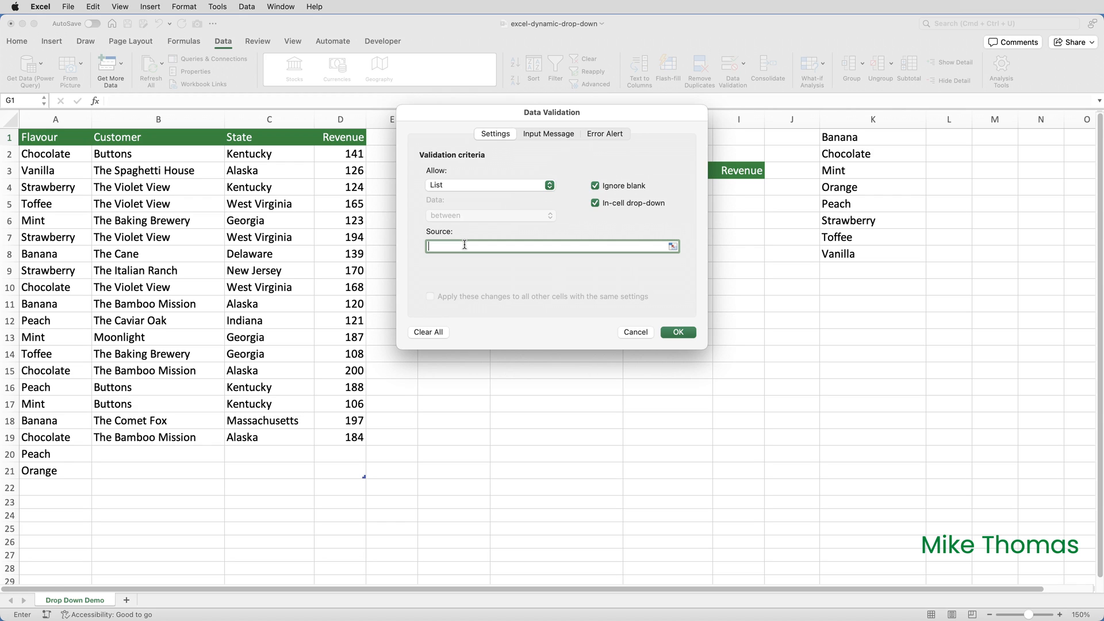
pyautogui.write('=')
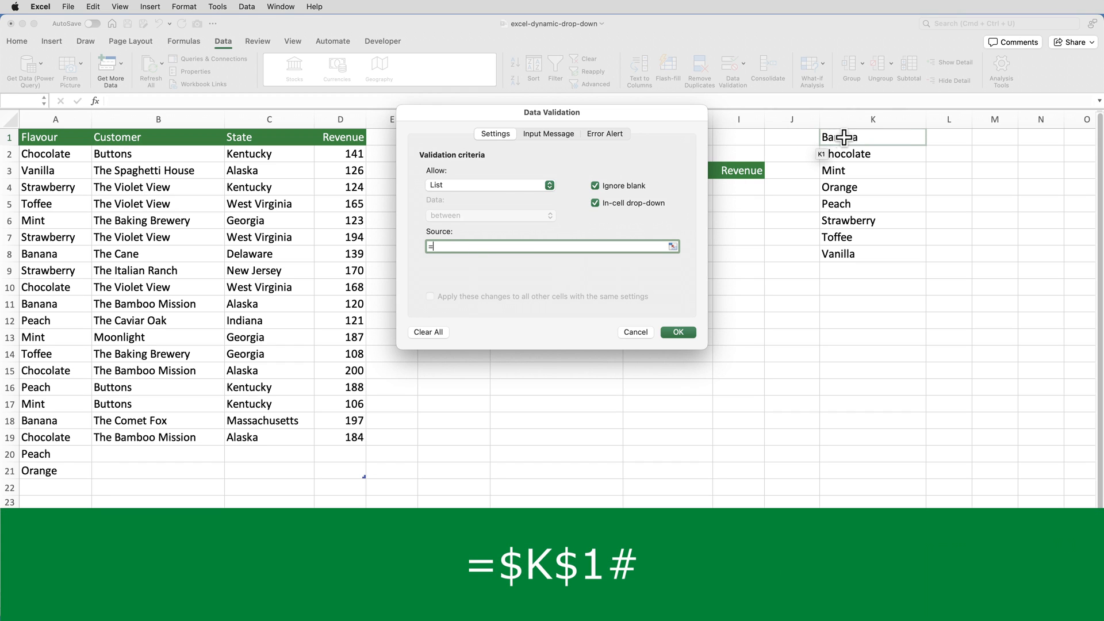
pyautogui.click(872, 137)
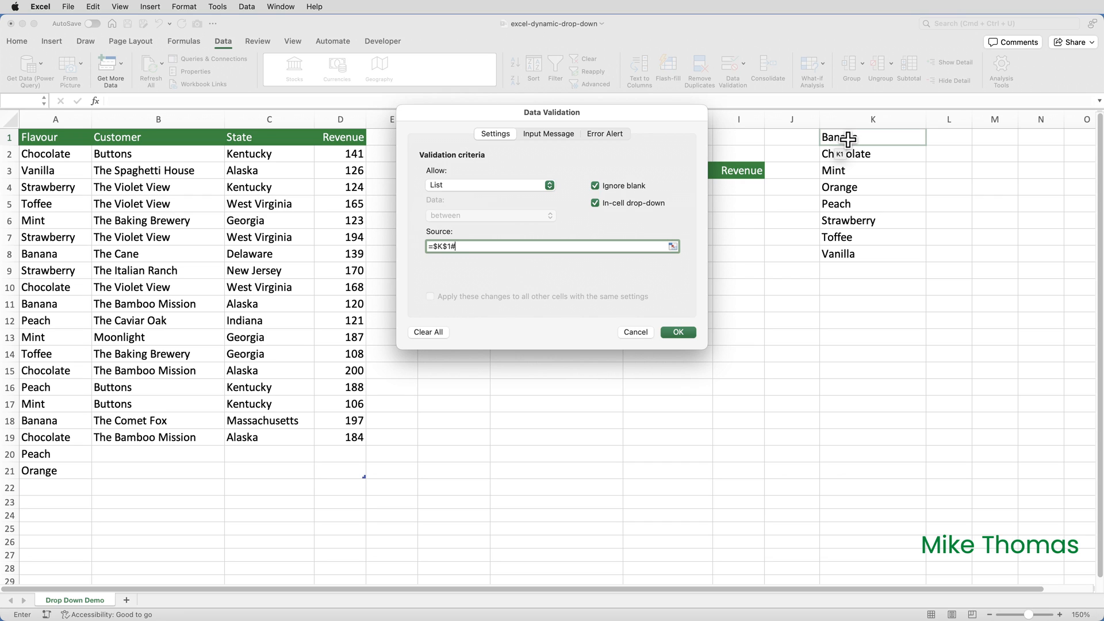
pyautogui.click(676, 331)
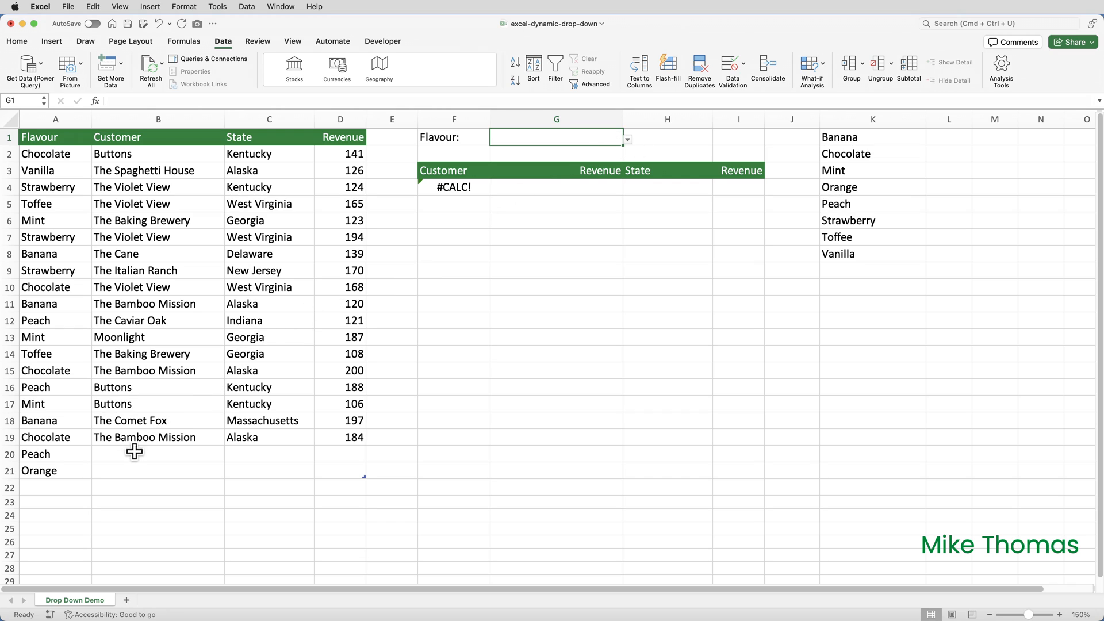
# Add a Caramel row to the table, then choose Chocolate from the G1 drop-down.
pyautogui.click(55, 488)
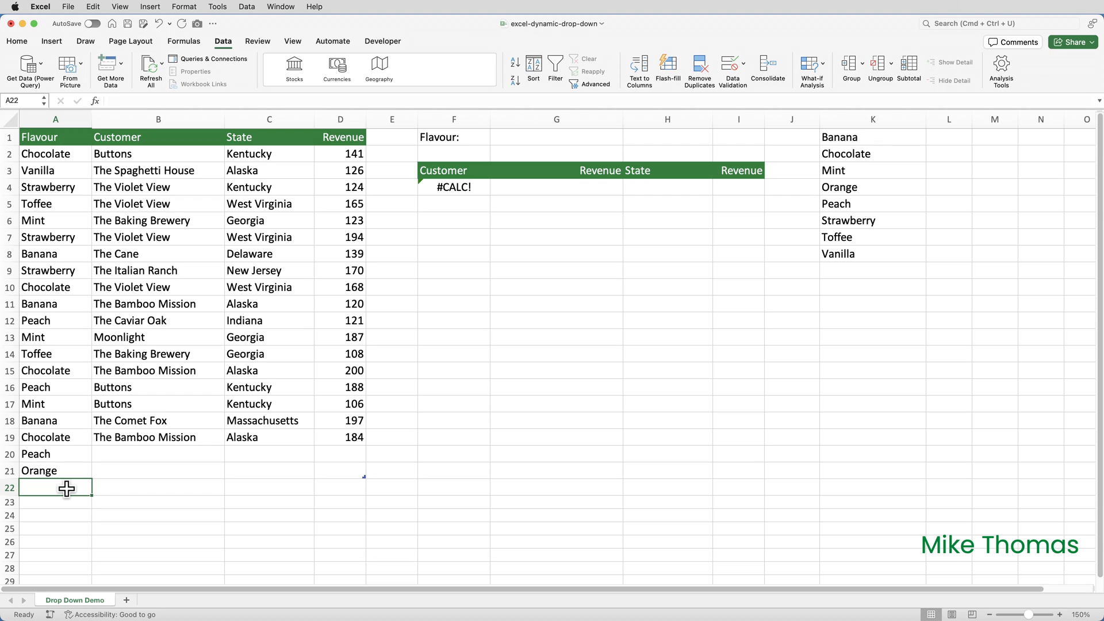
pyautogui.write('Caram')
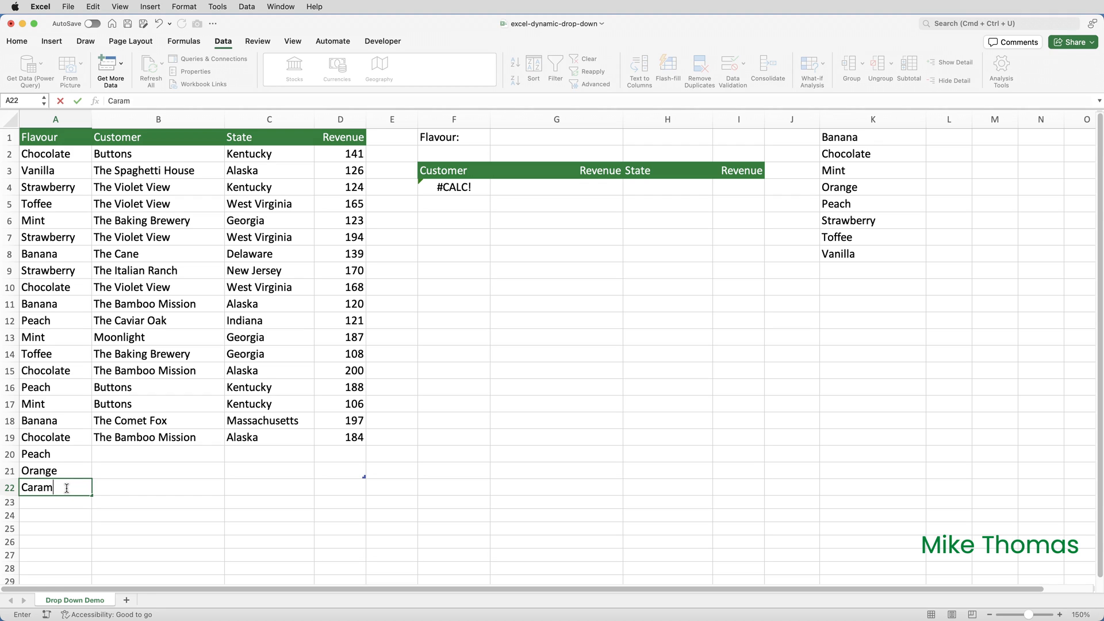
pyautogui.write('el')
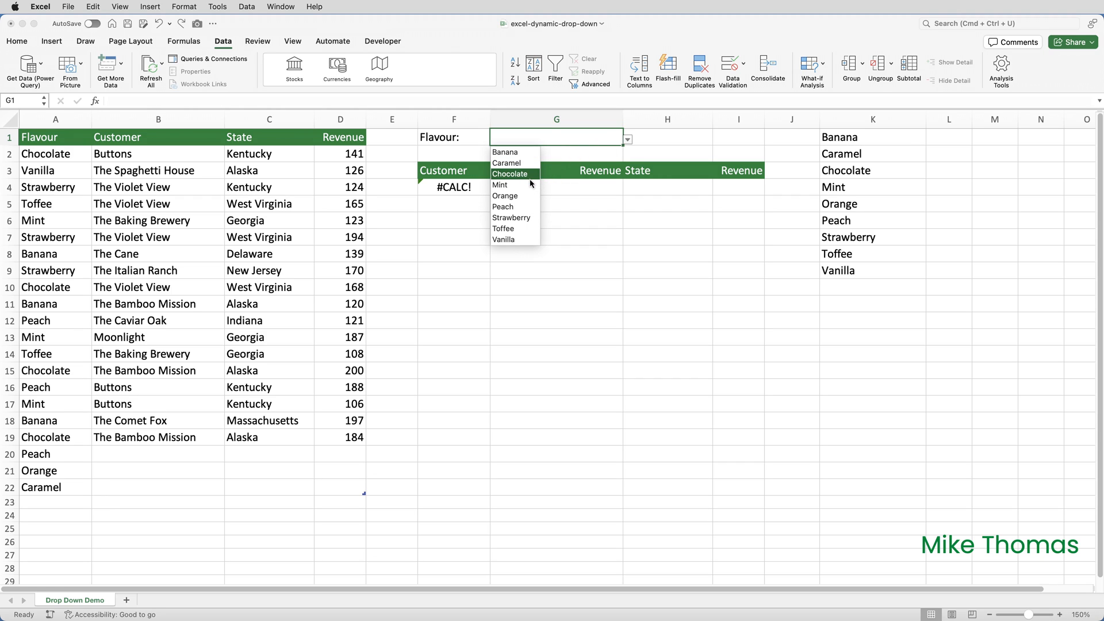
pyautogui.click(510, 173)
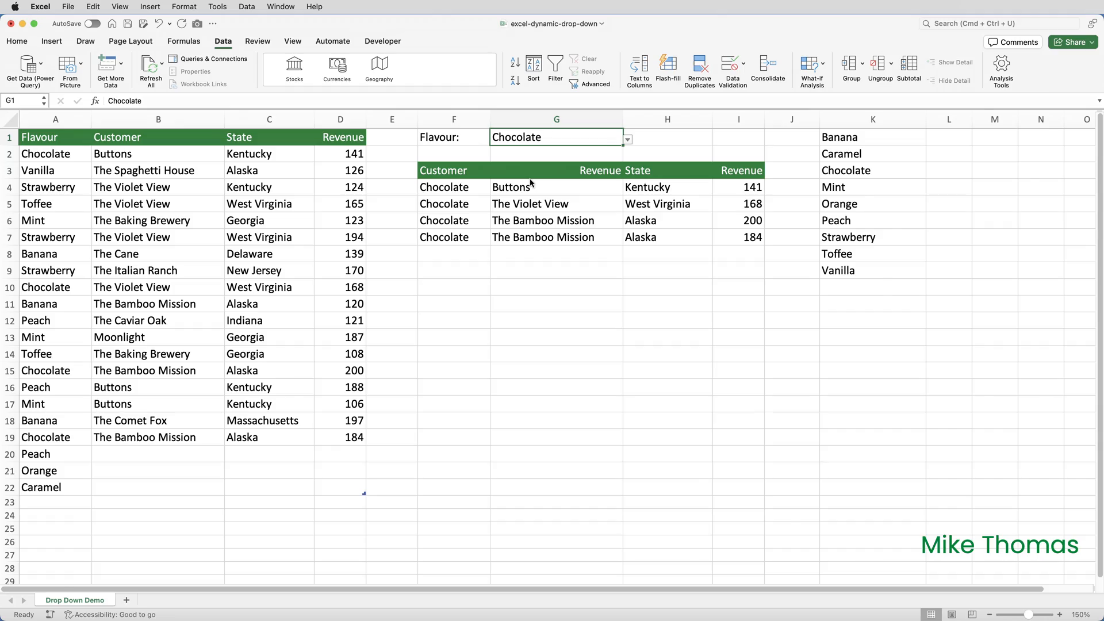